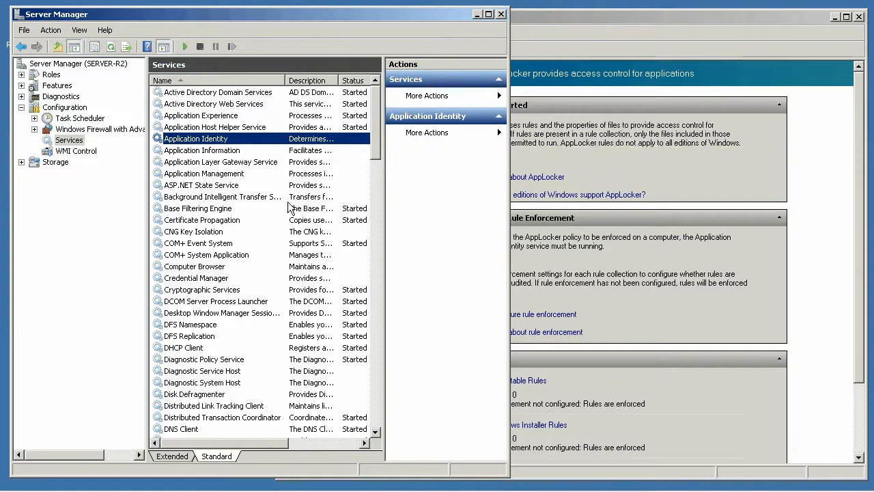
pyautogui.moveTo(225, 157)
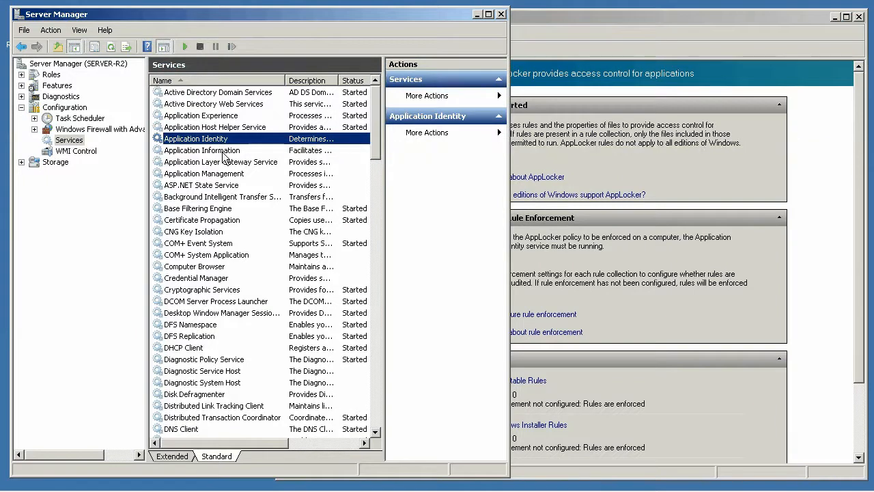
# Step: Start the Application Identity service from its properties and confirm once it shows as started
pyautogui.rightClick(195, 138)
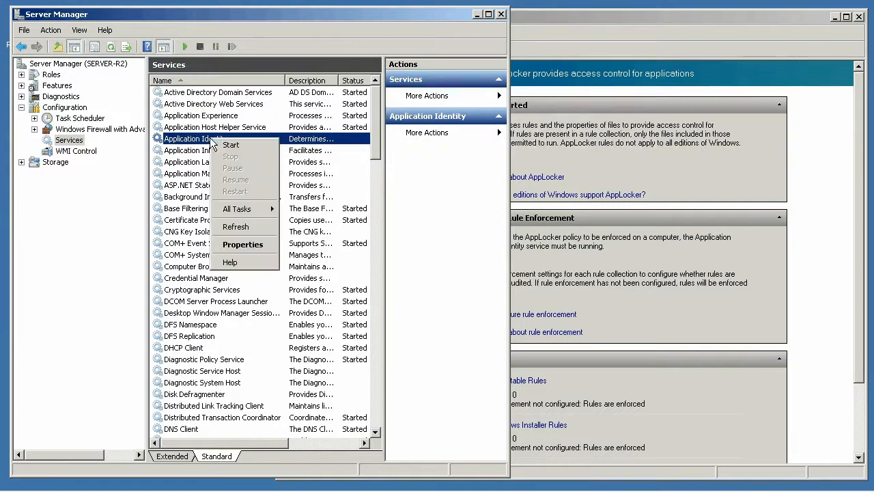
pyautogui.click(243, 243)
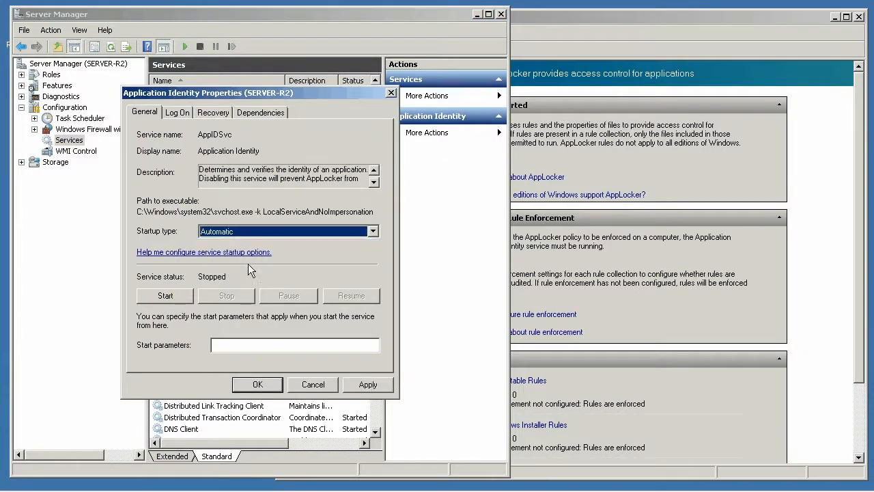
pyautogui.click(164, 295)
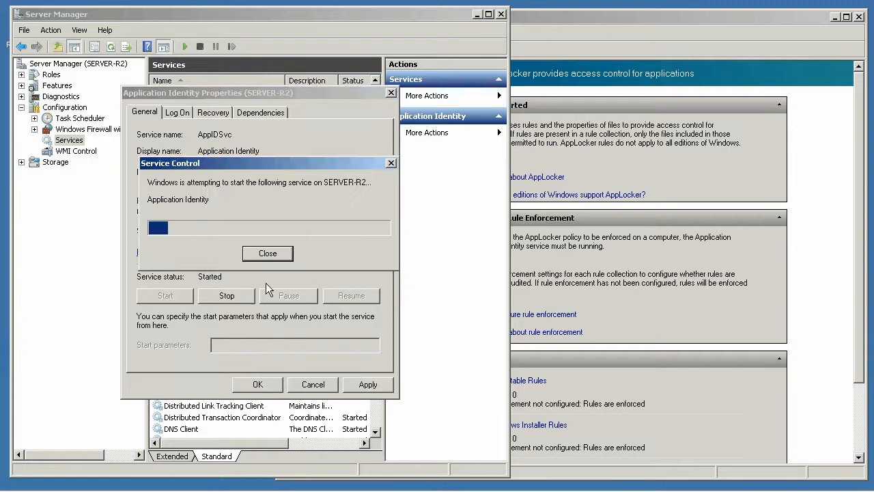
pyautogui.click(268, 253)
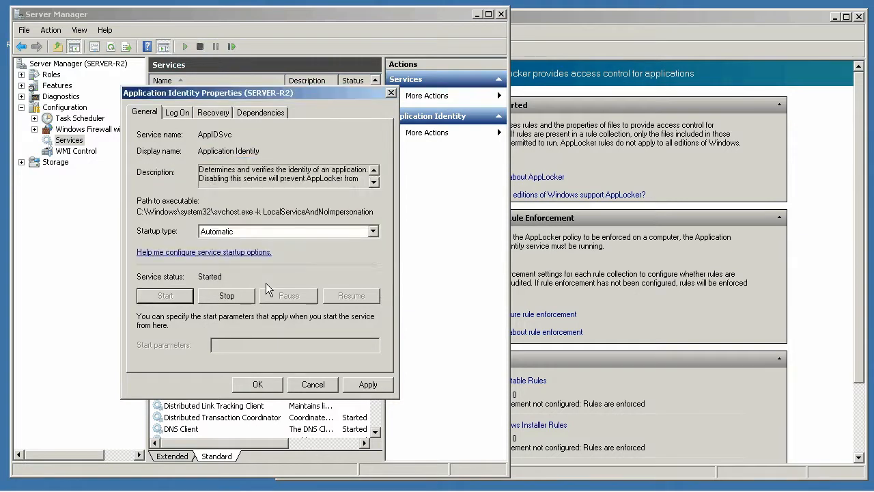
pyautogui.click(313, 384)
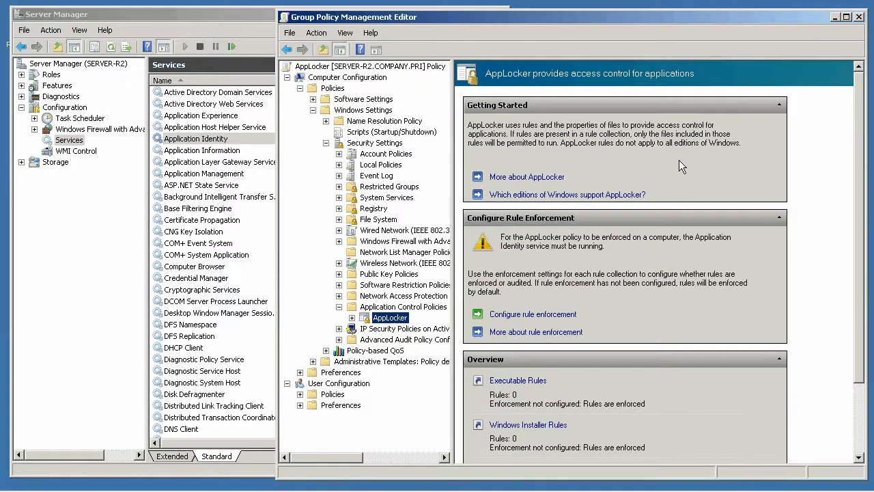
pyautogui.moveTo(437, 295)
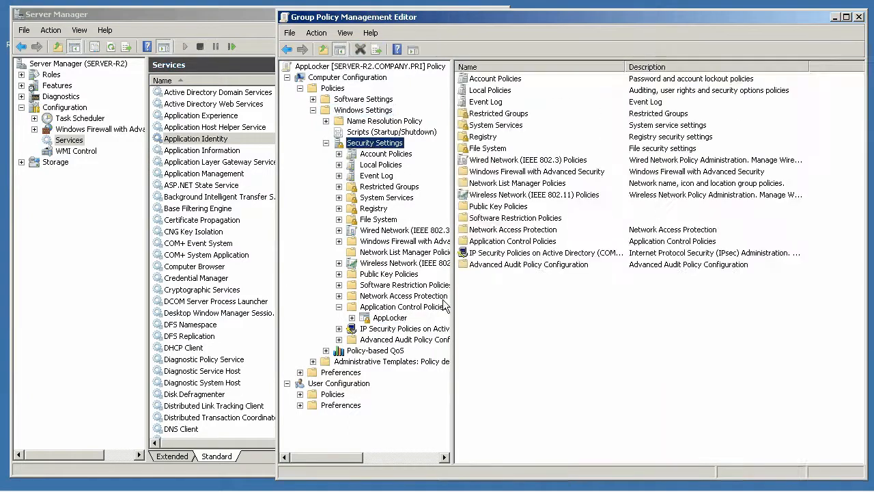
# Step: Expand Application Control Policies > AppLocker to show Executable, Windows Installer and Script Rules
pyautogui.click(402, 305)
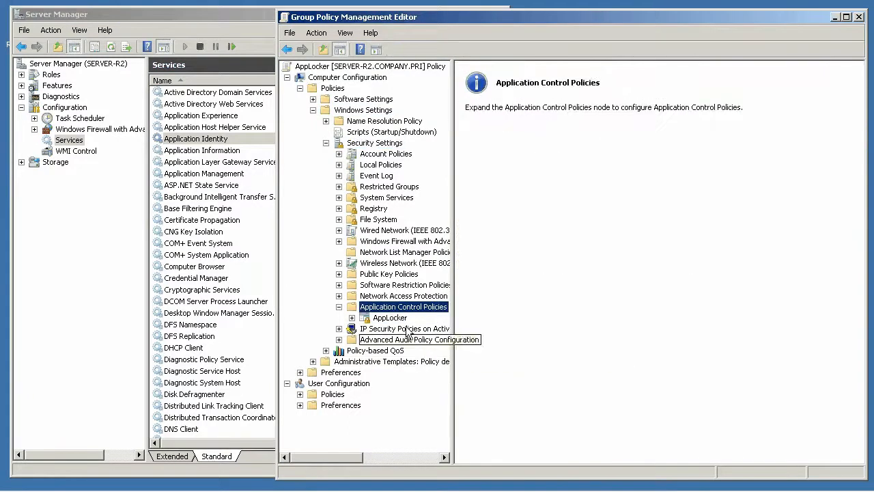
pyautogui.click(390, 317)
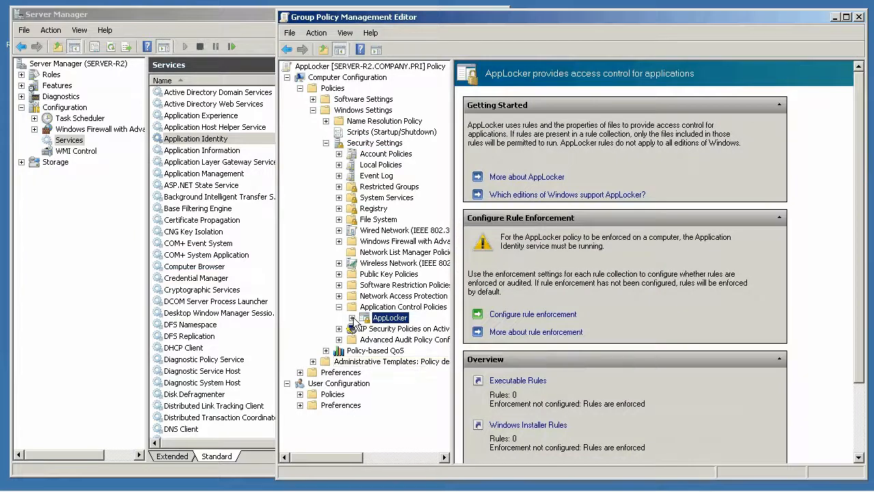
pyautogui.click(352, 316)
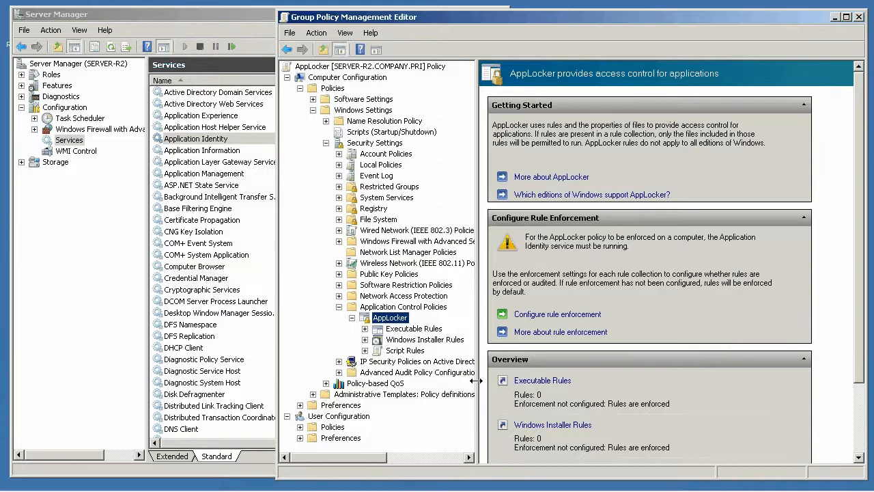
pyautogui.moveTo(551, 177)
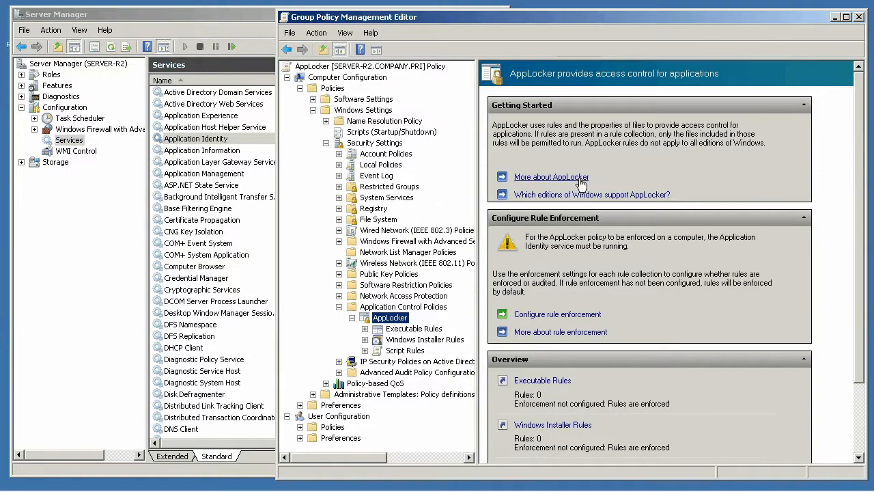
pyautogui.moveTo(584, 179)
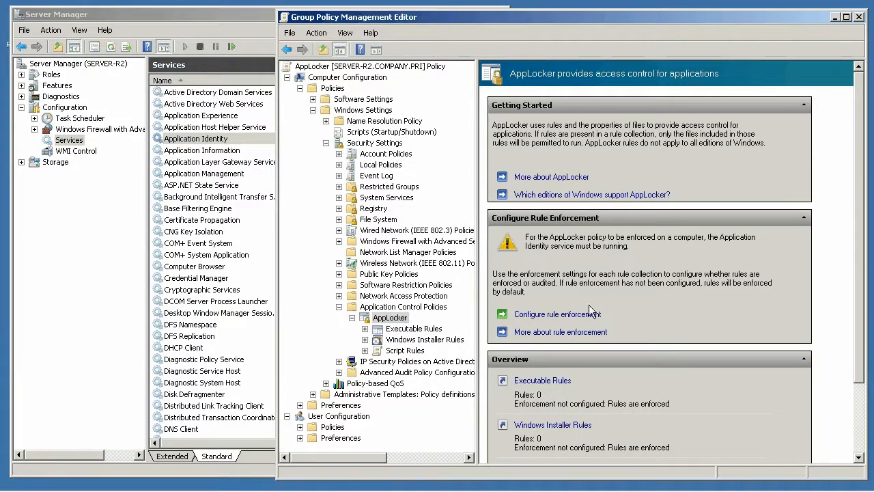
# Step: In AppLocker rule enforcement, mark Executable and Windows Installer rules as Configured, then view the Advanced DLL option
pyautogui.click(558, 313)
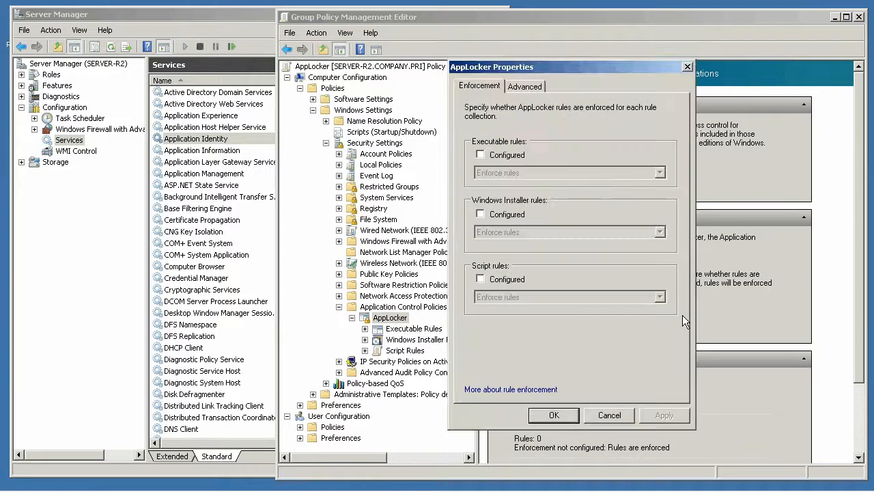
pyautogui.click(481, 154)
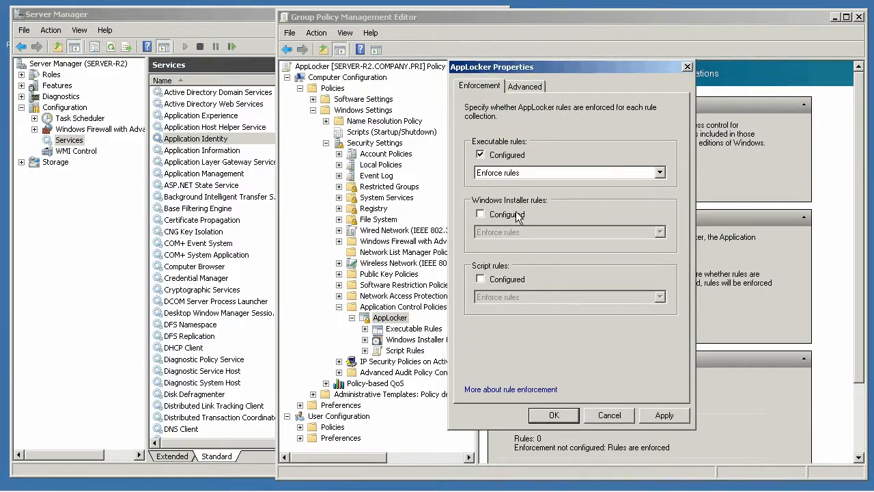
pyautogui.click(481, 213)
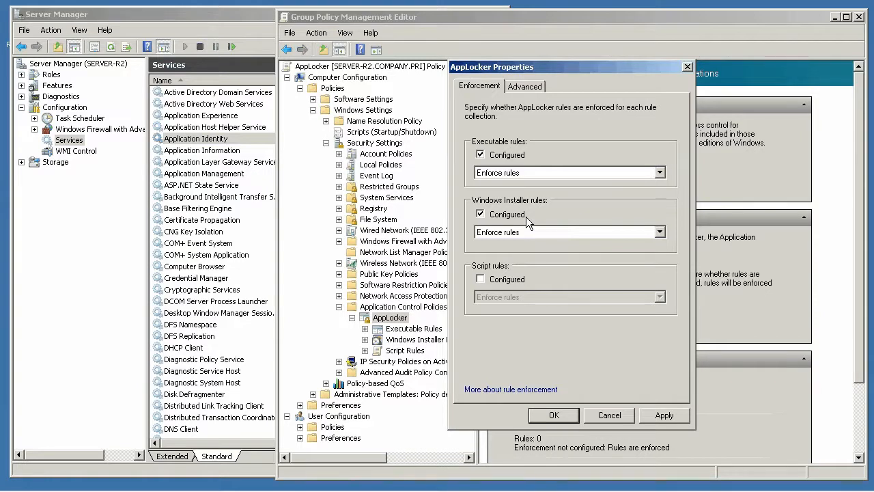
pyautogui.click(524, 86)
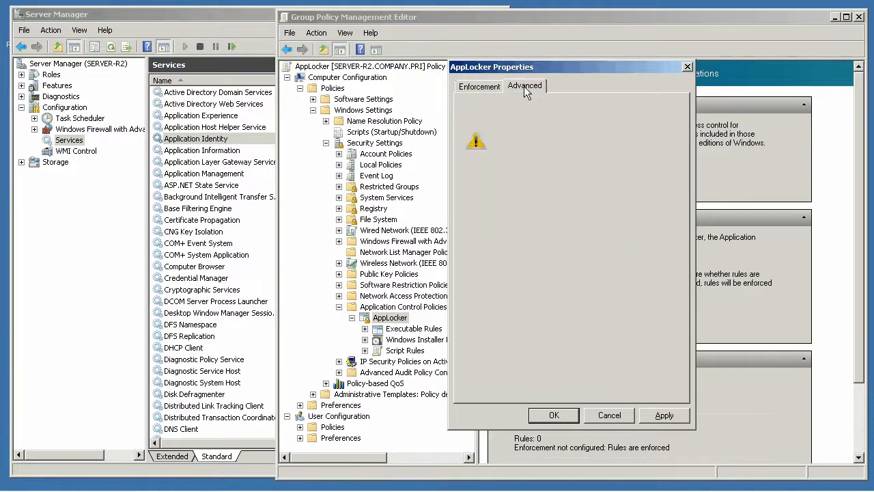
pyautogui.click(524, 85)
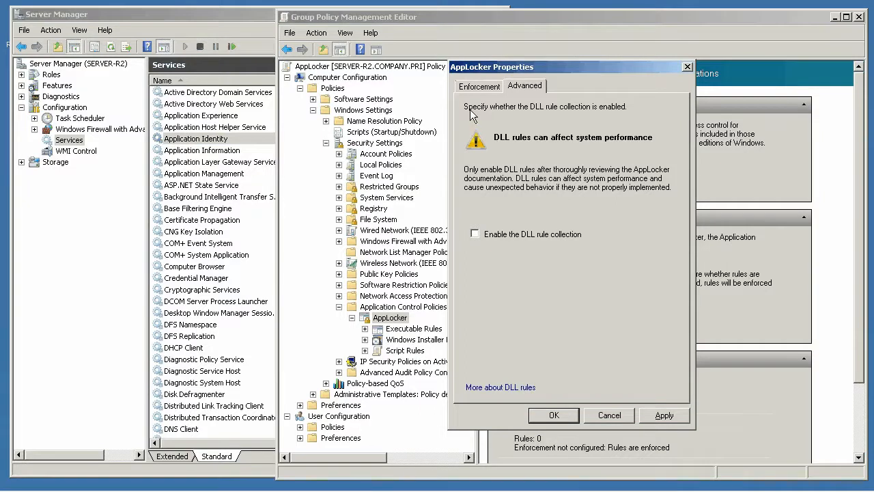
# Step: On the Enforcement tab, set Script rules to Audit only and confirm the audit-only enforcement settings
pyautogui.click(478, 86)
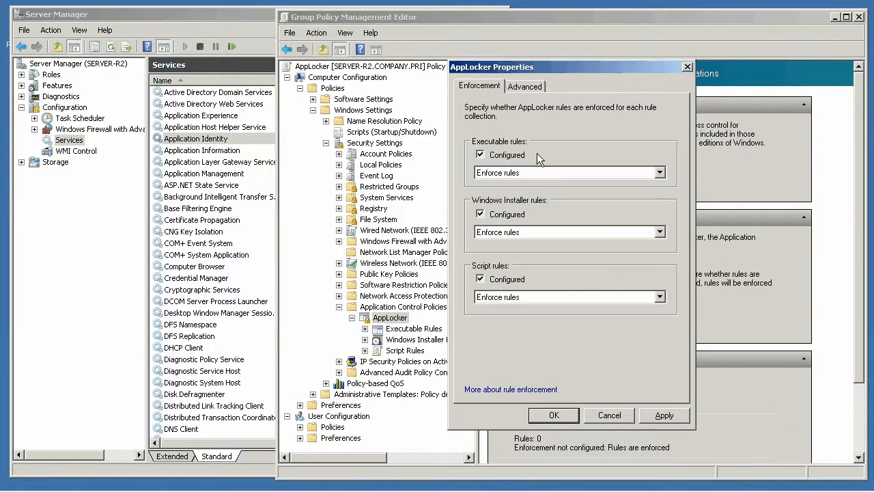
pyautogui.moveTo(541, 176)
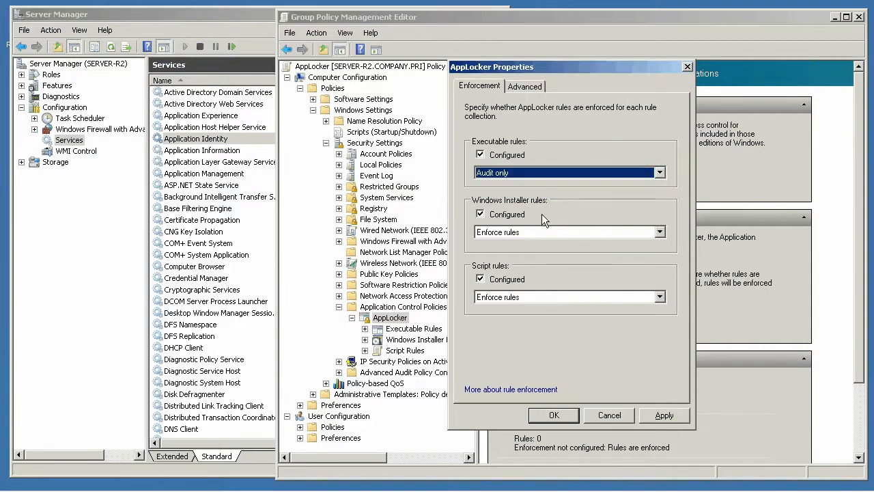
pyautogui.click(658, 296)
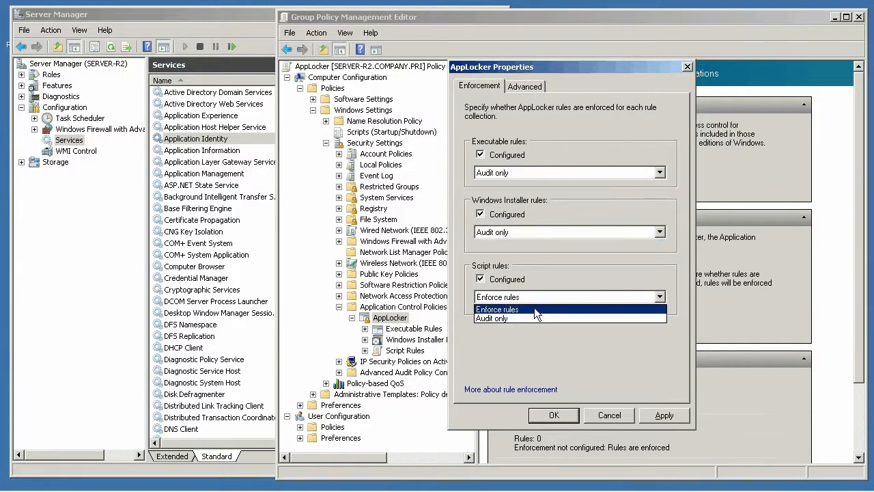
pyautogui.click(492, 319)
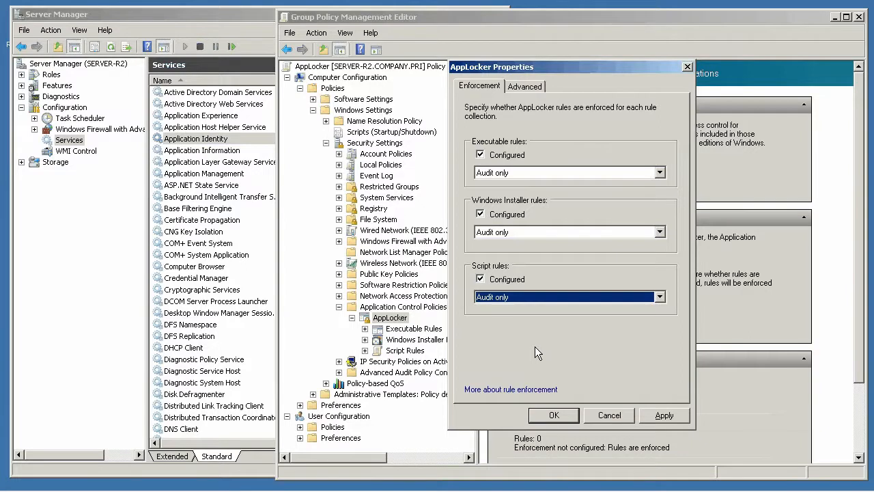
pyautogui.moveTo(585, 378)
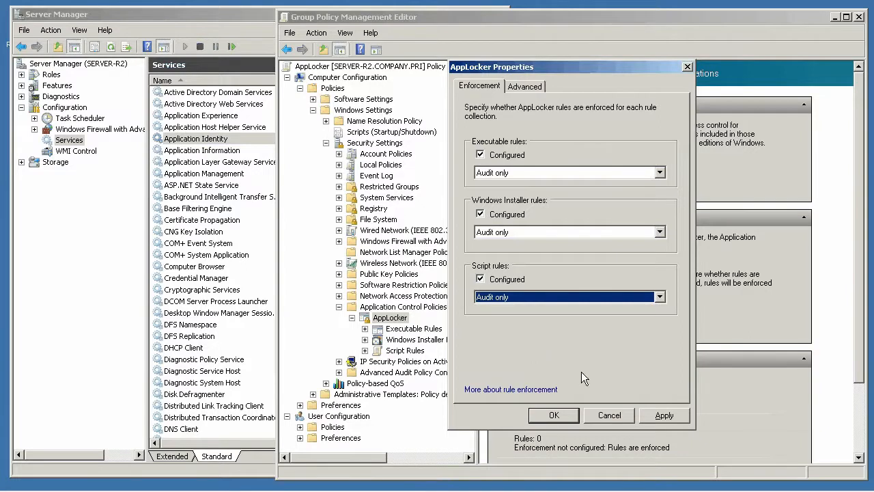
pyautogui.click(552, 415)
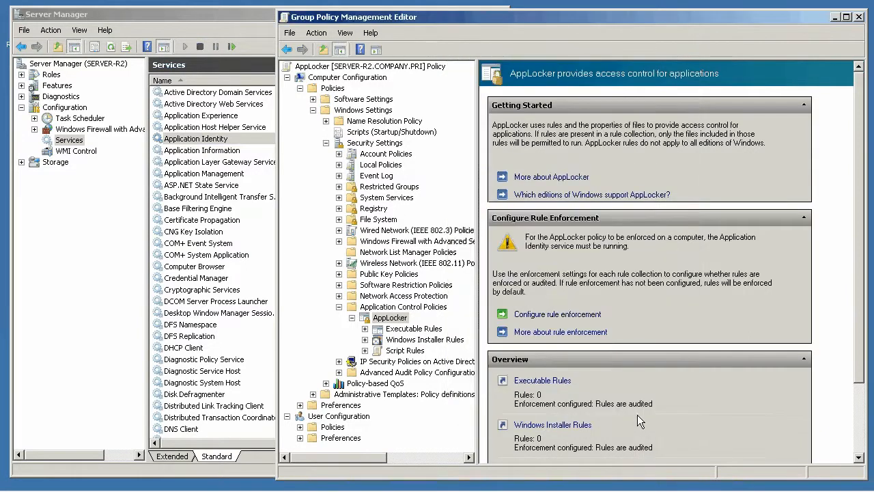
# Step: Select the Executable Rules collection under AppLocker, currently showing no rules
pyautogui.scroll(-3)
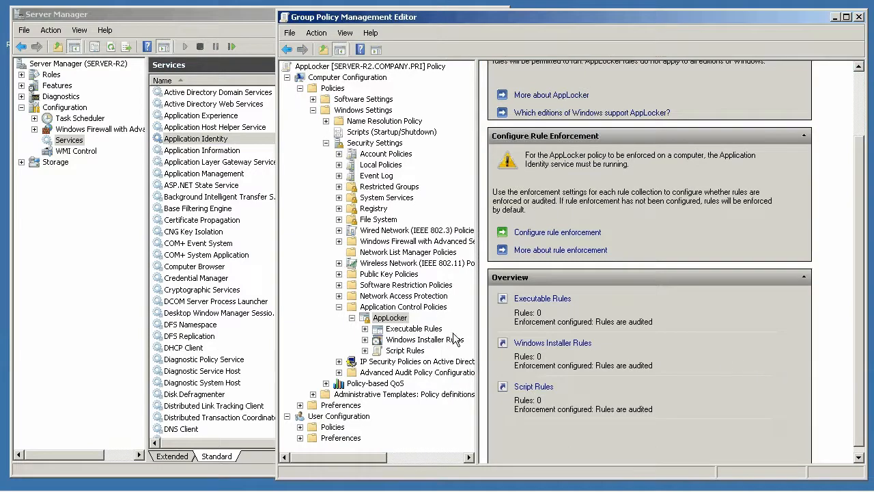
pyautogui.moveTo(588, 325)
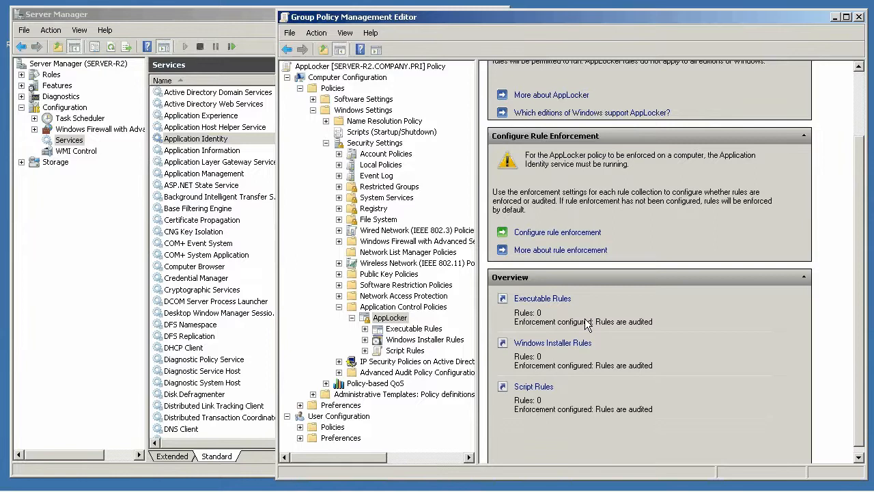
pyautogui.click(413, 328)
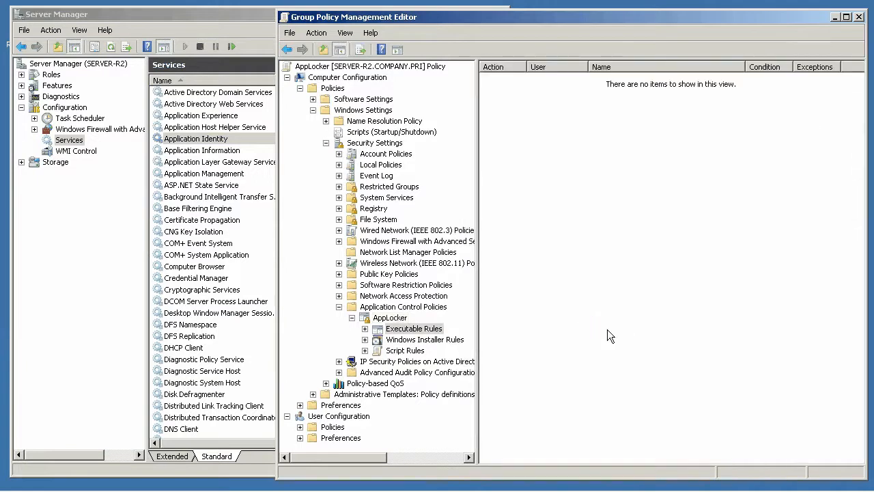
pyautogui.click(412, 327)
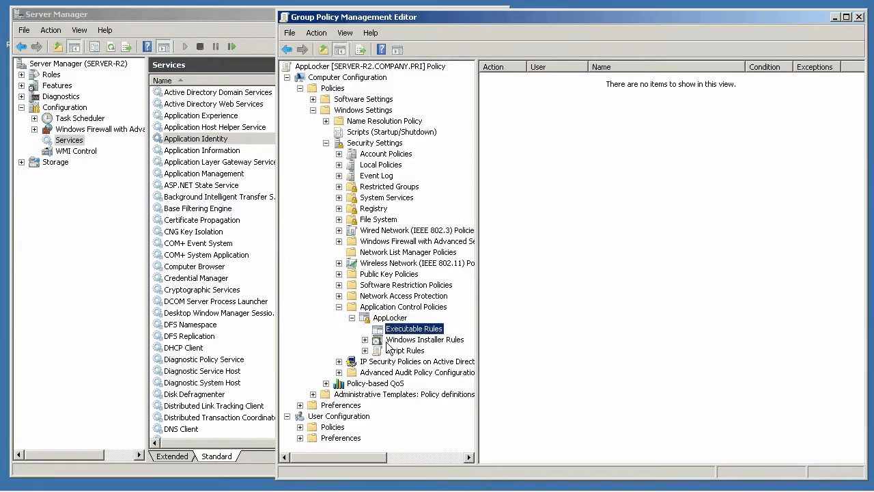
# Step: Create the default executable rules (Program Files, Windows folder, all files for Administrators) and review them
pyautogui.rightClick(414, 327)
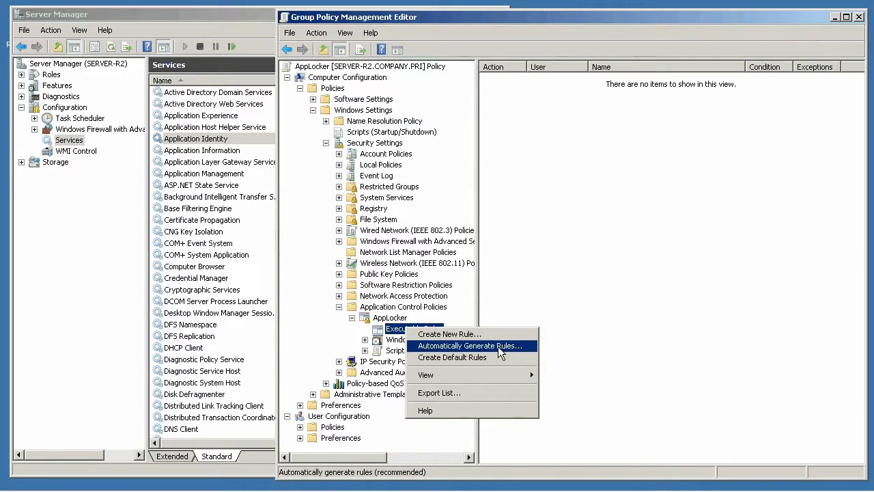
pyautogui.moveTo(502, 354)
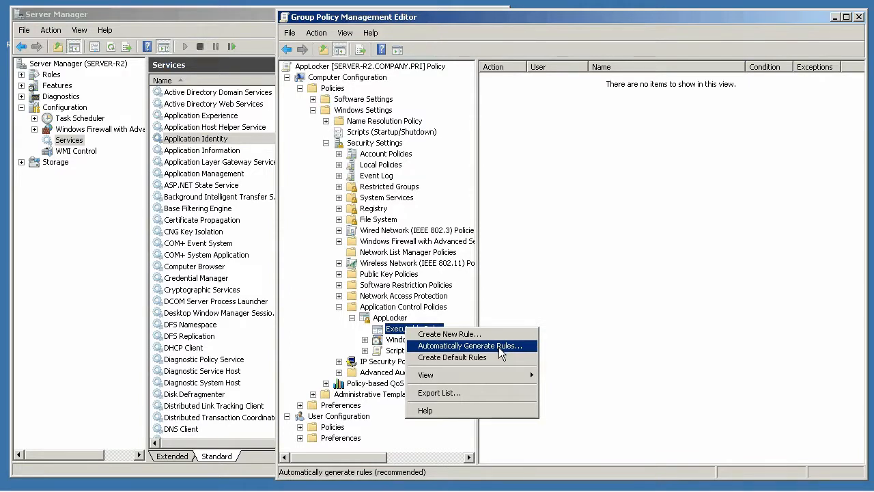
pyautogui.click(452, 358)
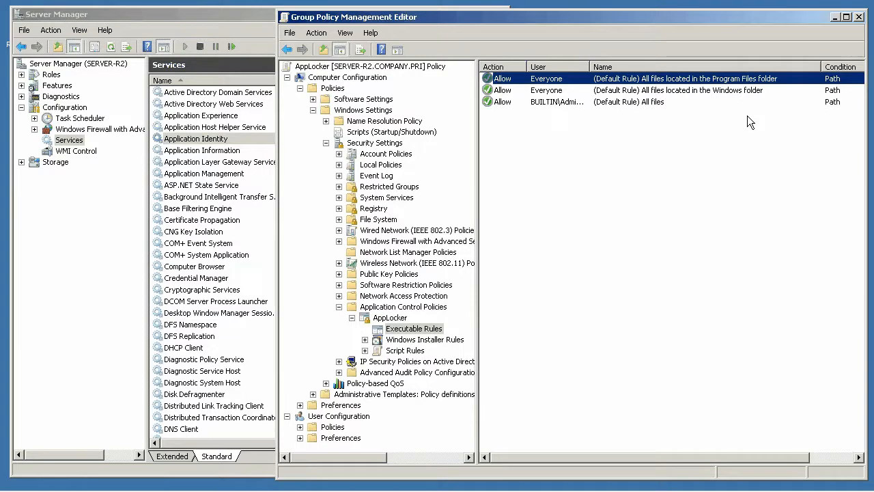
pyautogui.moveTo(712, 91)
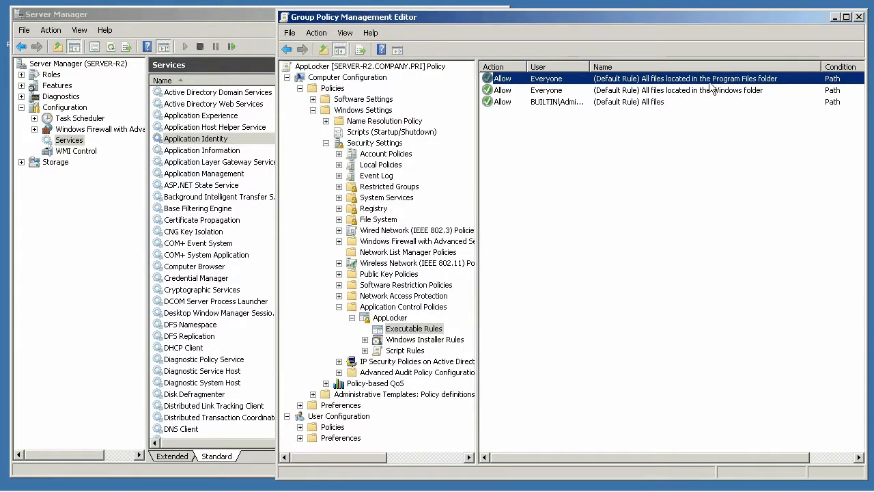
pyautogui.moveTo(789, 104)
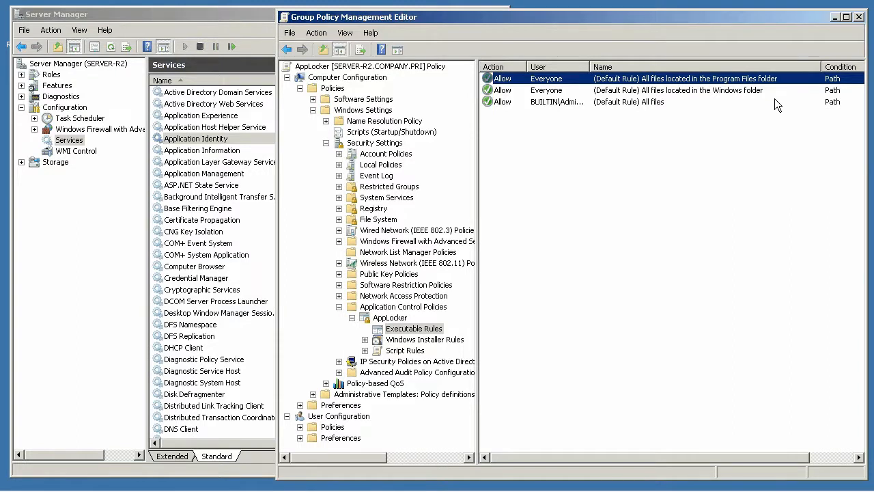
pyautogui.click(683, 90)
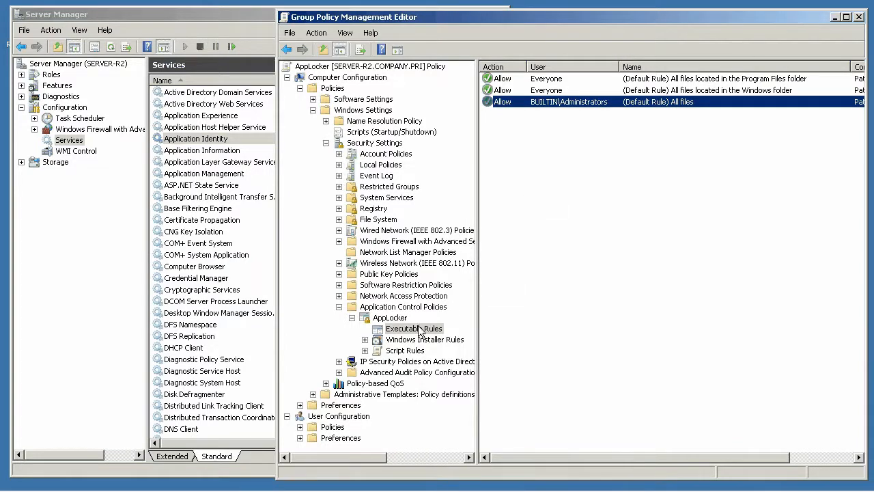
pyautogui.click(413, 327)
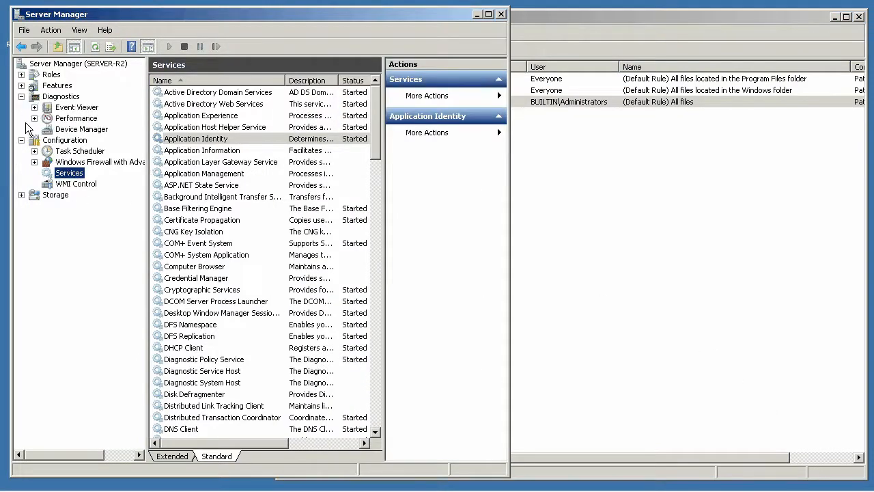
# Step: Expand Event Viewer's Custom Views and Windows Logs, then select Applications and Services Logs
pyautogui.click(34, 106)
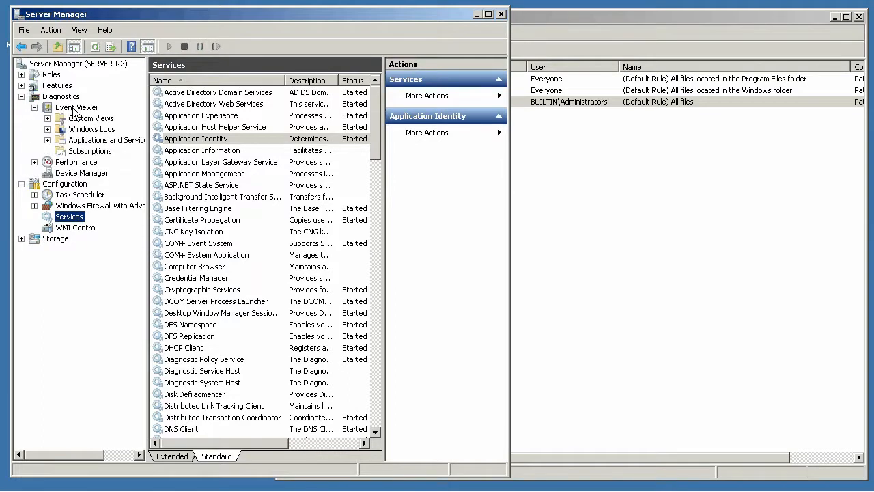
pyautogui.click(48, 117)
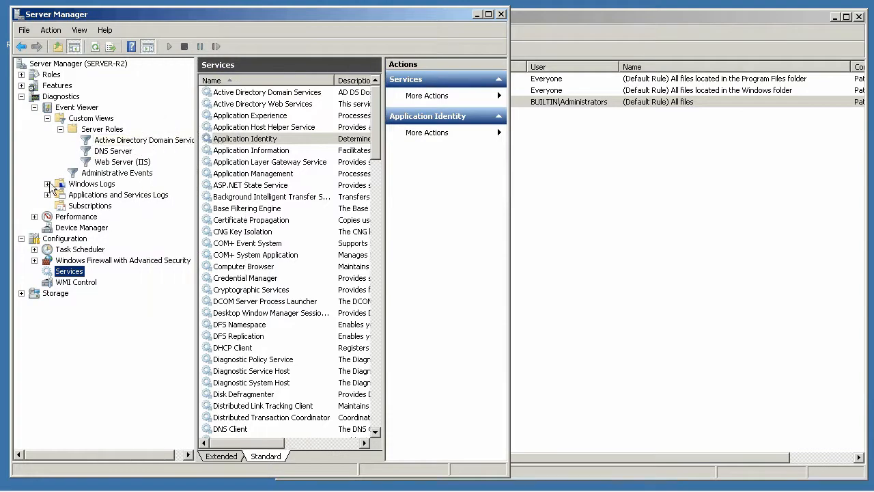
pyautogui.click(46, 183)
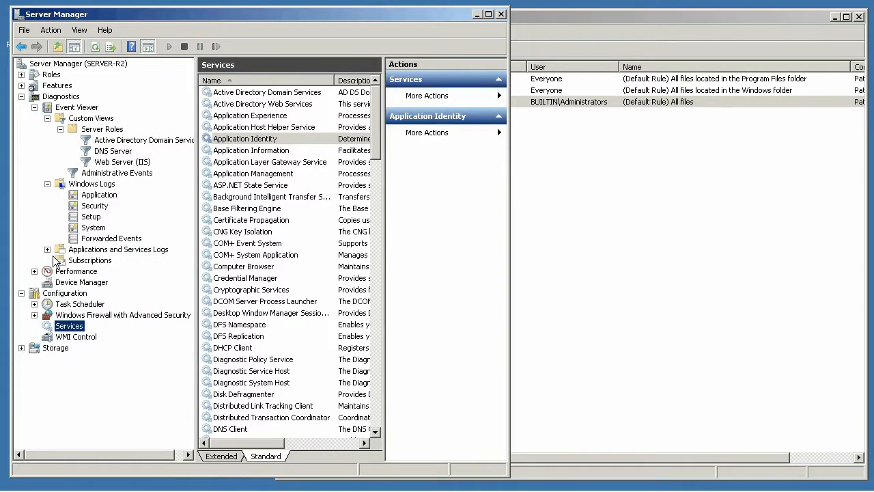
pyautogui.click(117, 249)
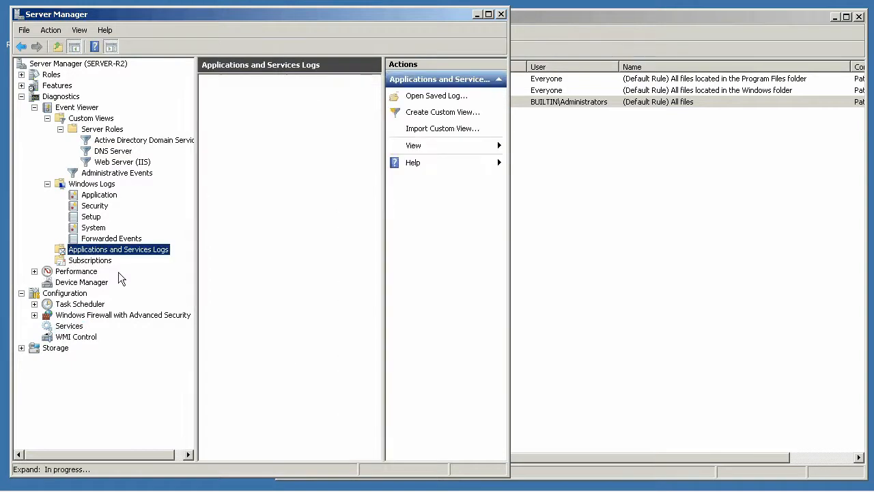
pyautogui.moveTo(101, 270)
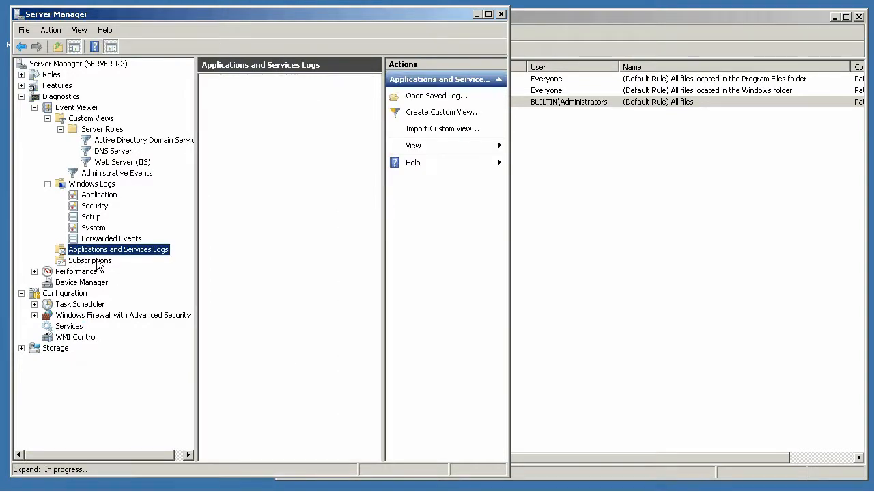
pyautogui.moveTo(153, 298)
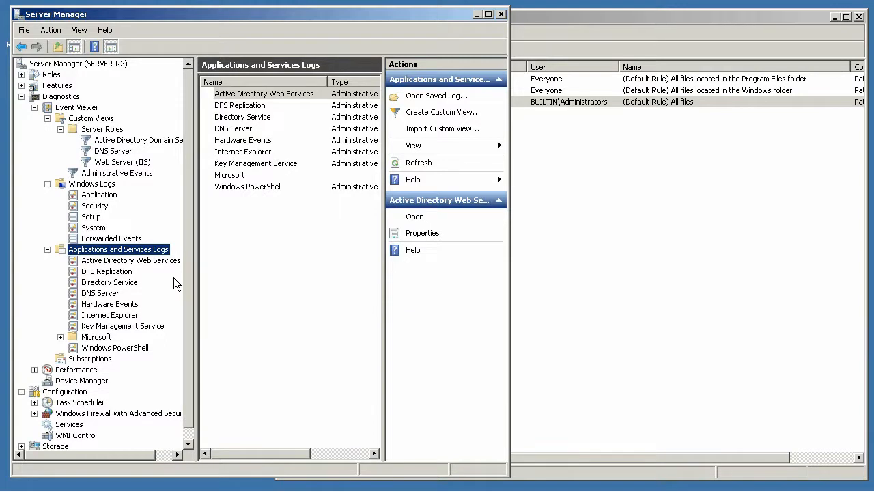
pyautogui.moveTo(196, 265)
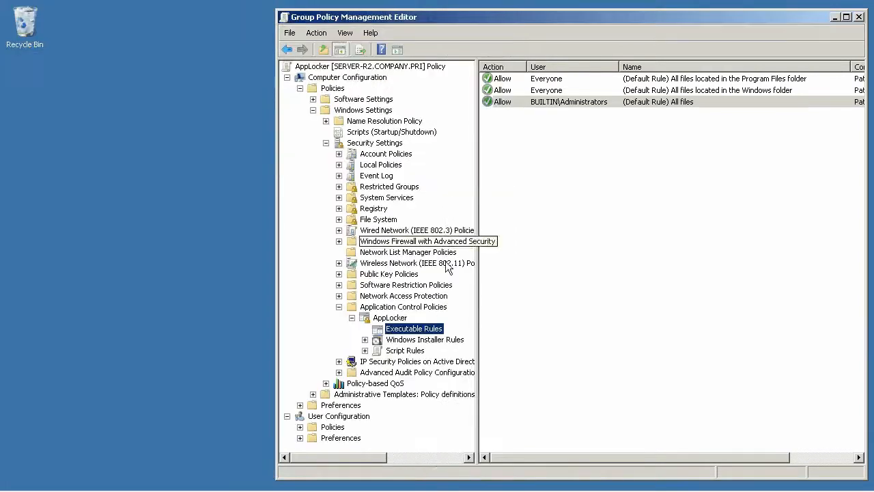
# Step: Check the AppLocker overview reports 3 executable rules, then close the editor
pyautogui.click(391, 317)
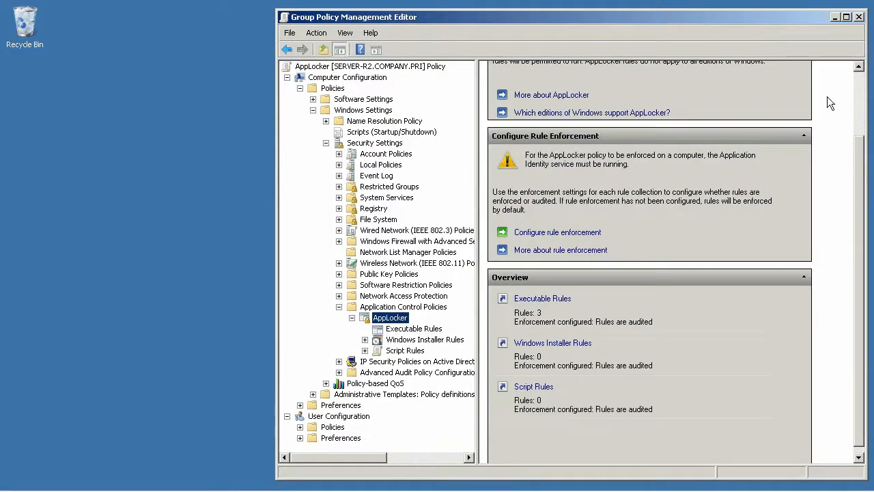
pyautogui.click(858, 16)
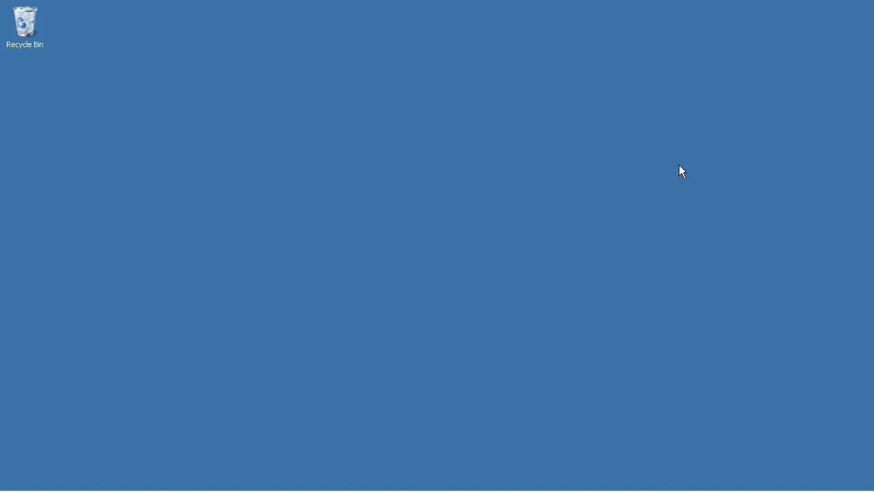